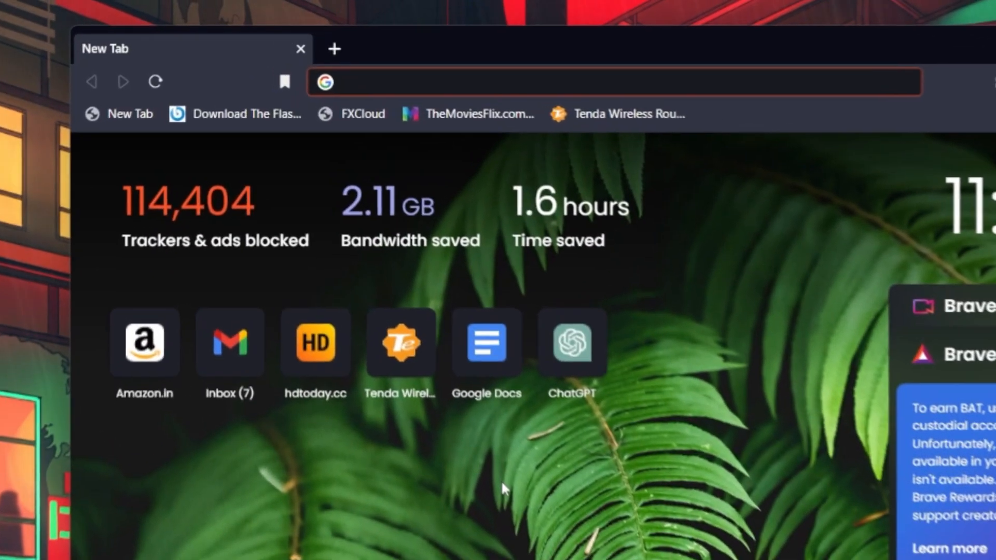
# Go to familylink.google.com to reach the Family Link controls page
pyautogui.write('familylink.google.com/member/103232838586963904951/controls')
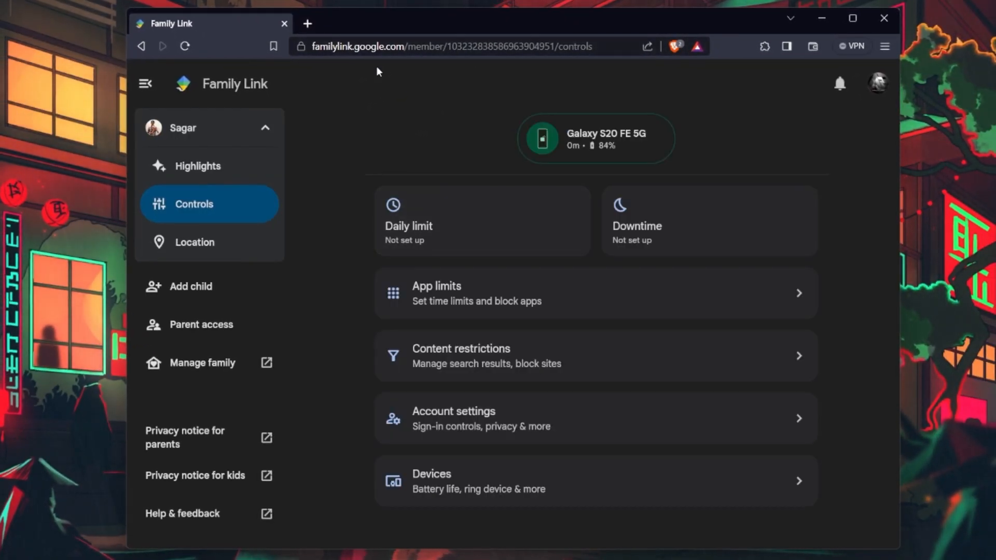
pyautogui.moveTo(370, 109)
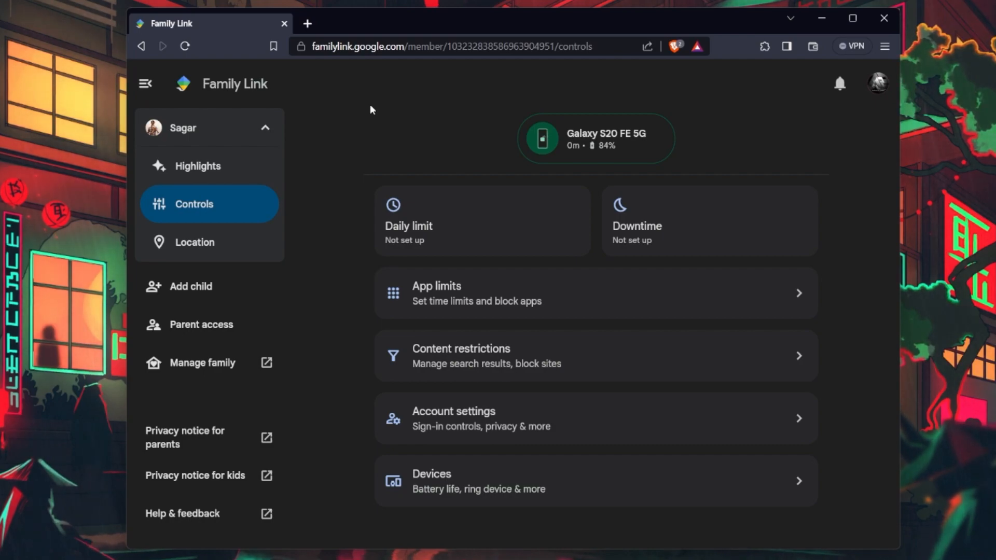
# Collapse Sagar's page list in the left sidebar, keeping his controls visible
pyautogui.click(264, 127)
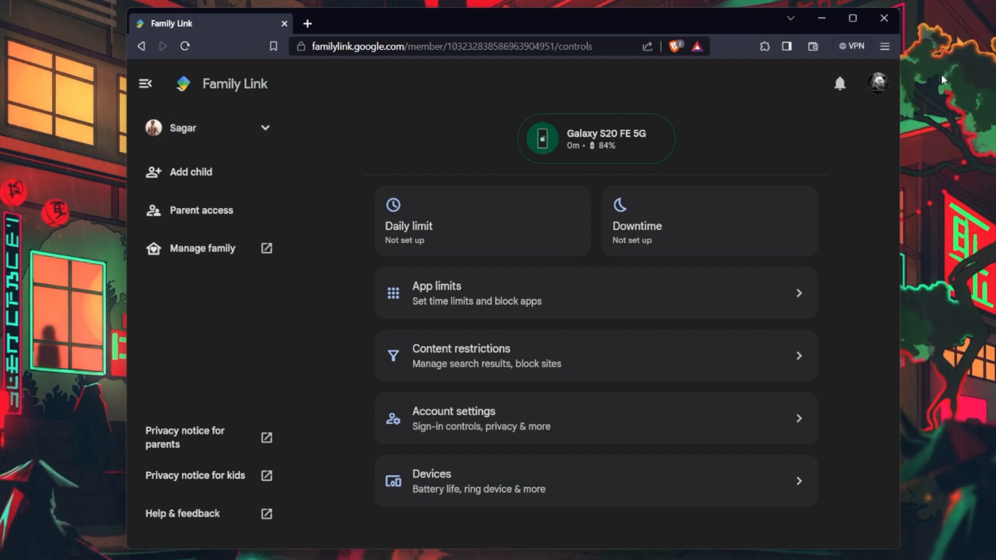
pyautogui.moveTo(664, 132)
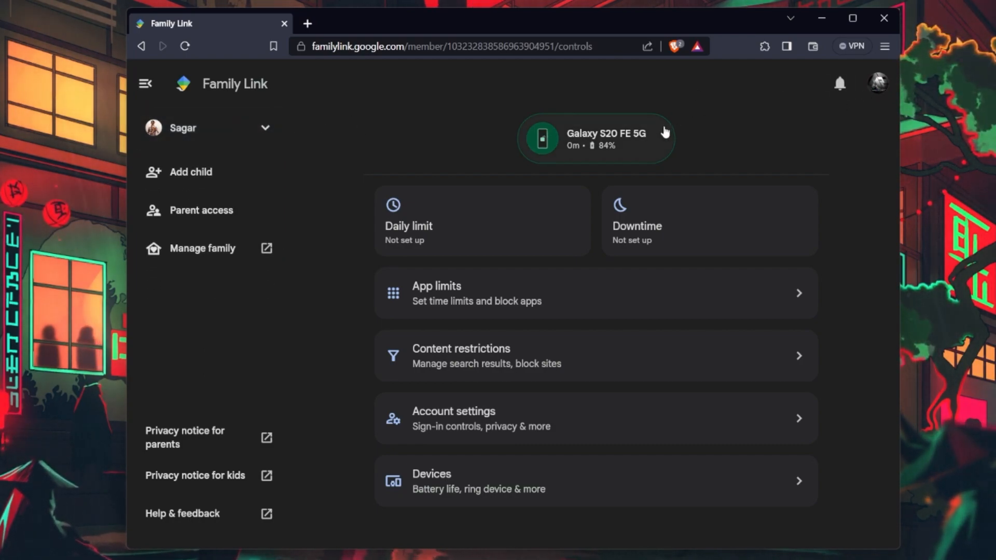
pyautogui.moveTo(89, 145)
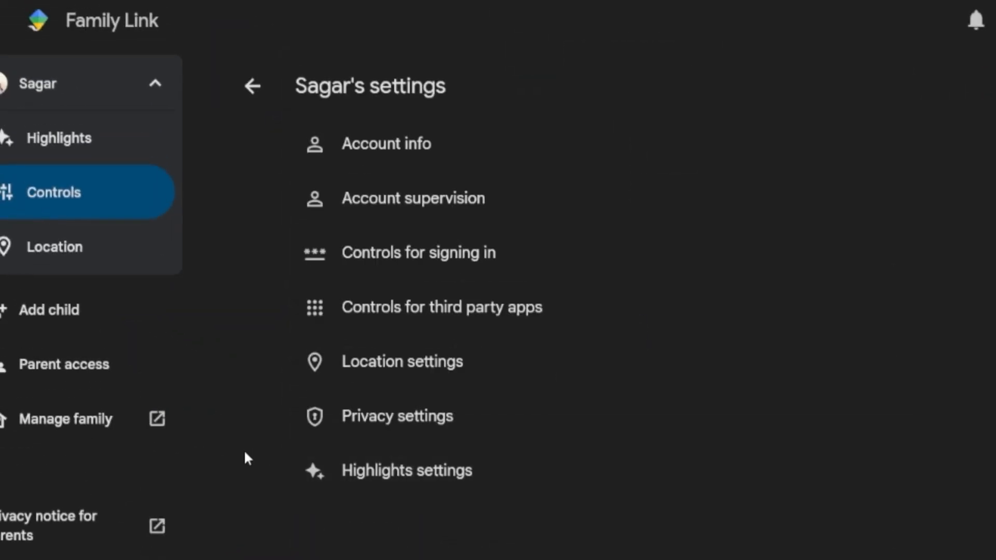
pyautogui.moveTo(405, 144)
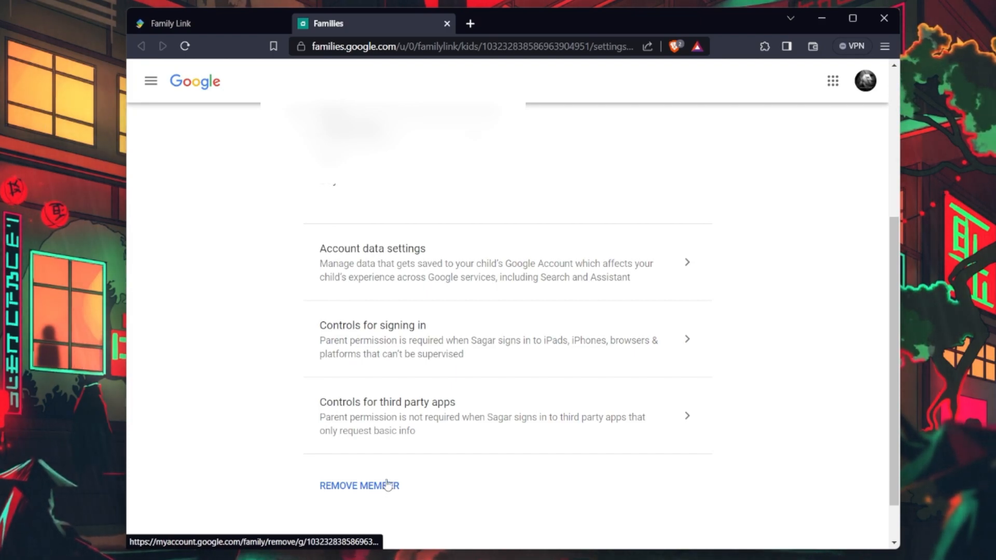
pyautogui.moveTo(381, 496)
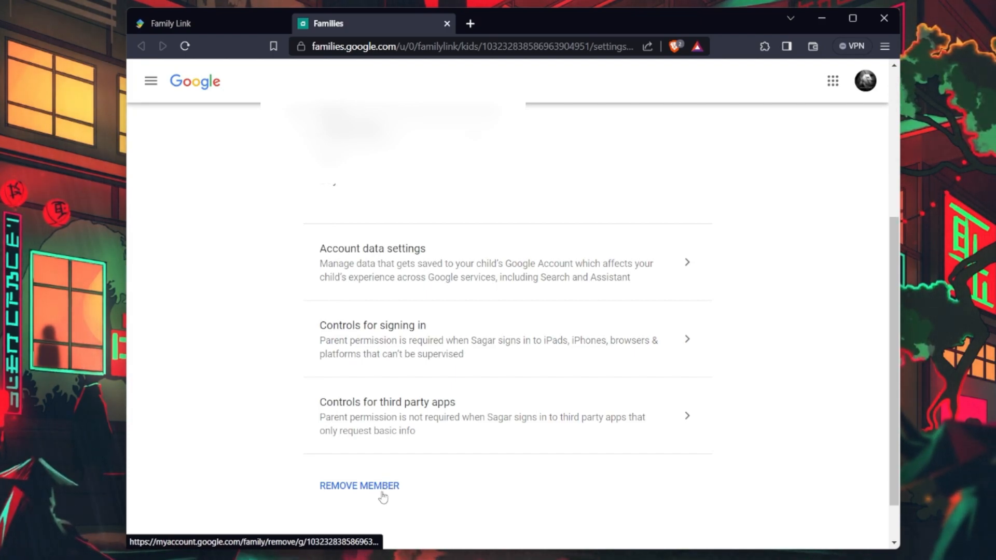
# Choose Remove member on Sagar's settings, prompting Google password verification
pyautogui.click(359, 486)
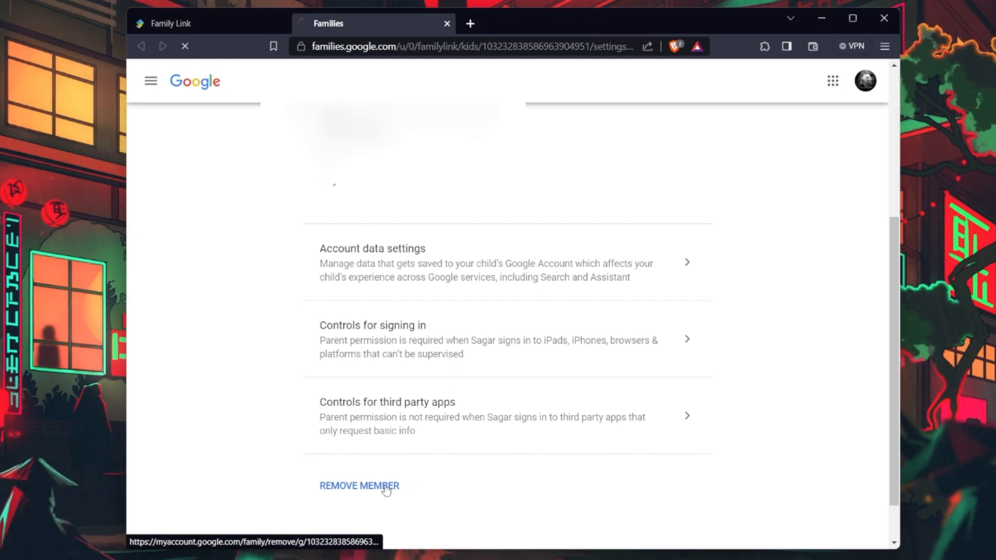
pyautogui.moveTo(374, 482)
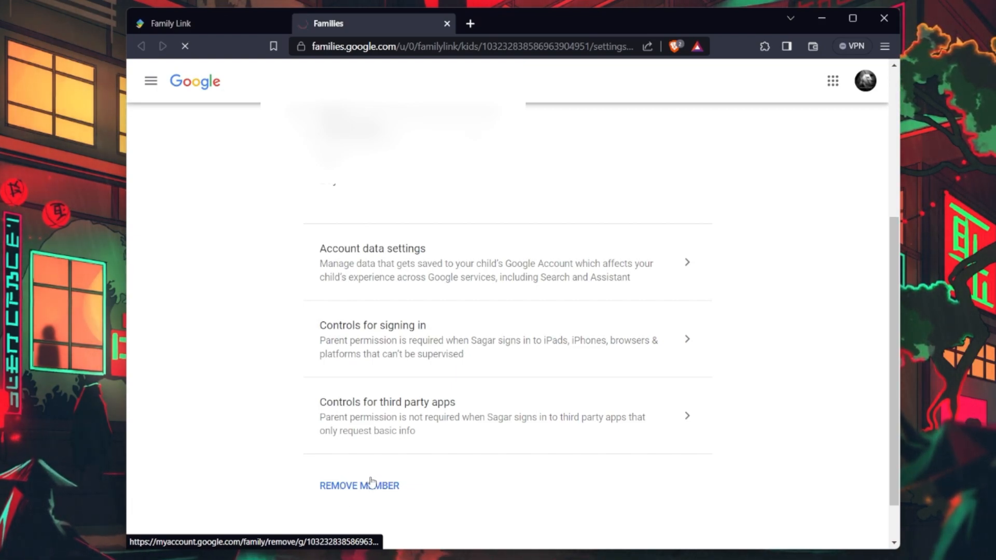
pyautogui.click(358, 486)
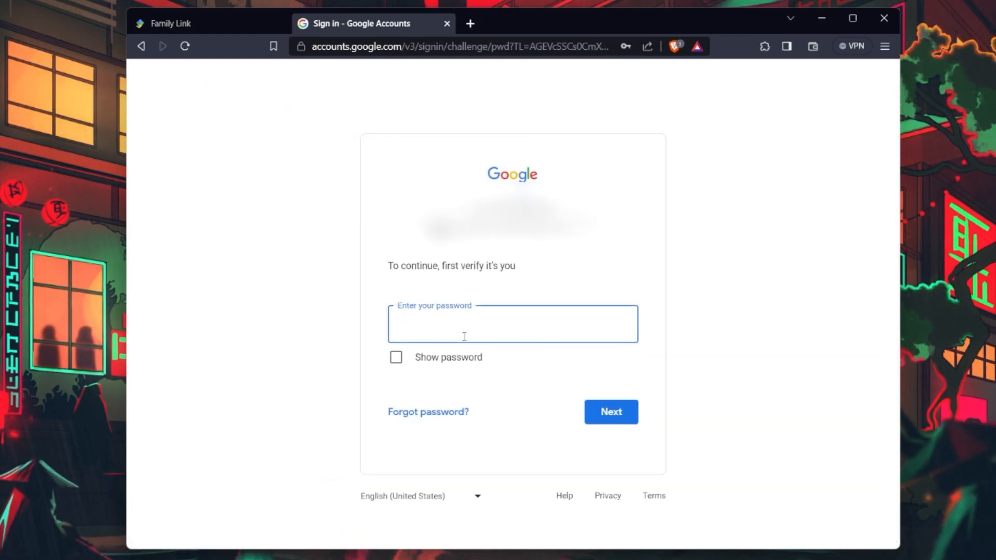
# Enter the account password and submit it to reach Sagar's removal confirmation
pyautogui.write('password')
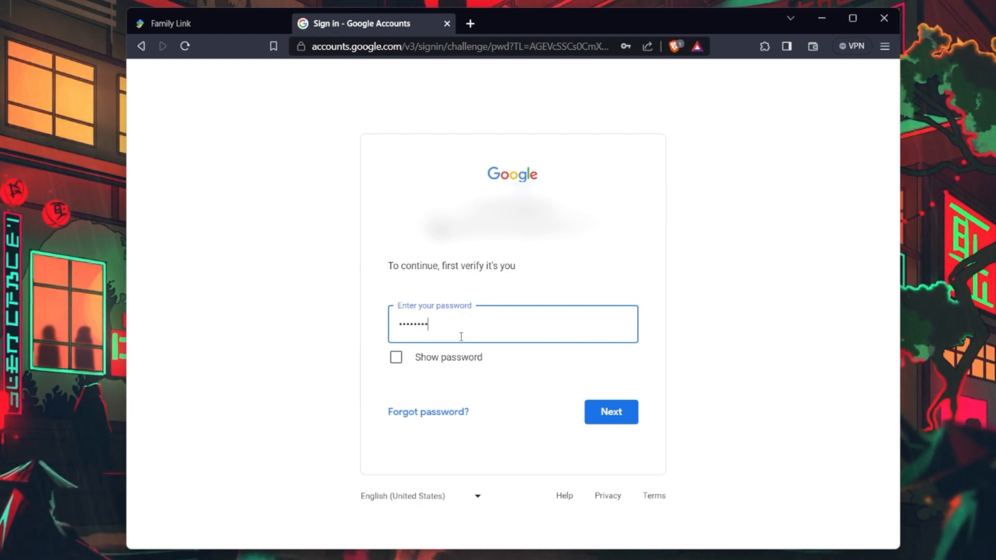
pyautogui.write('password')
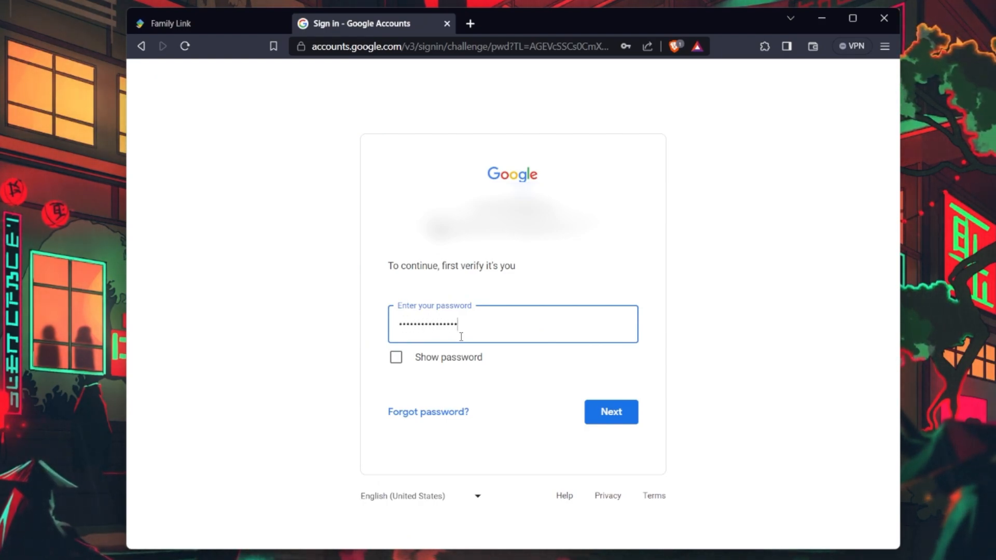
pyautogui.click(609, 412)
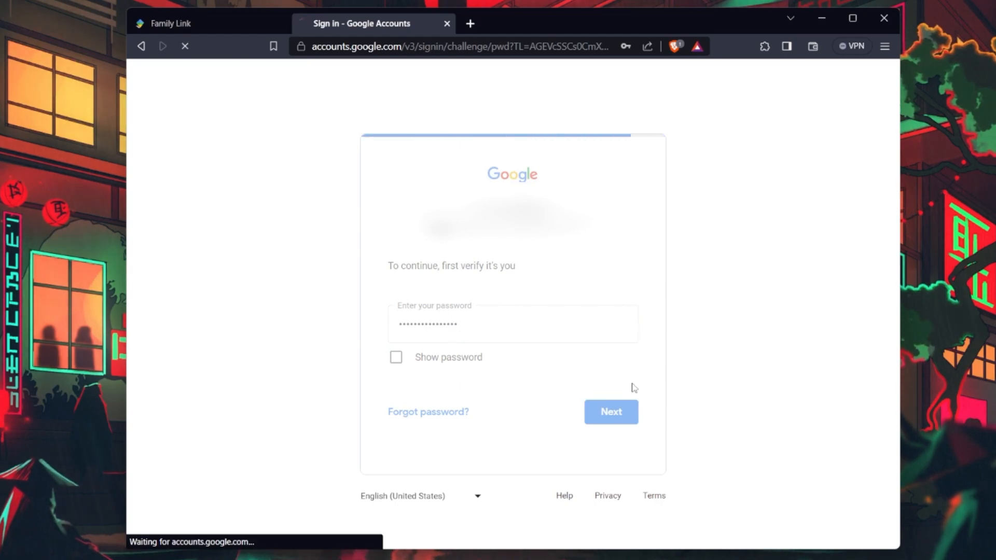
pyautogui.click(609, 412)
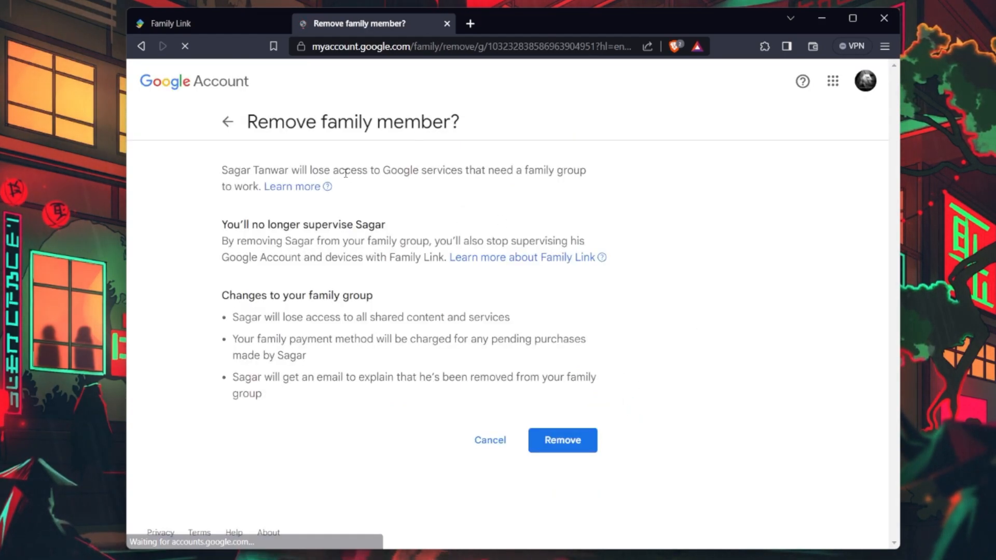
# Confirm Remove so the family page lists only the family manager
pyautogui.click(562, 440)
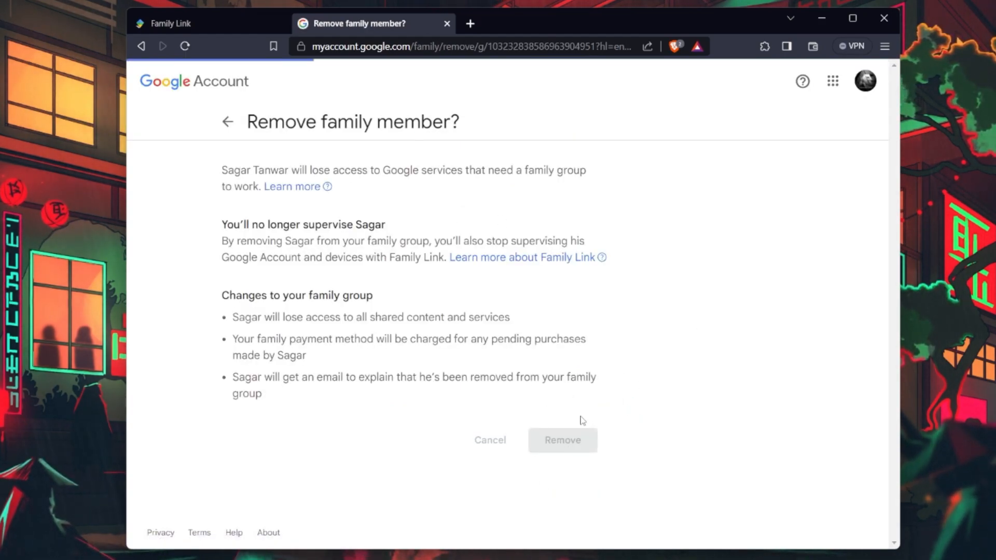
pyautogui.moveTo(626, 439)
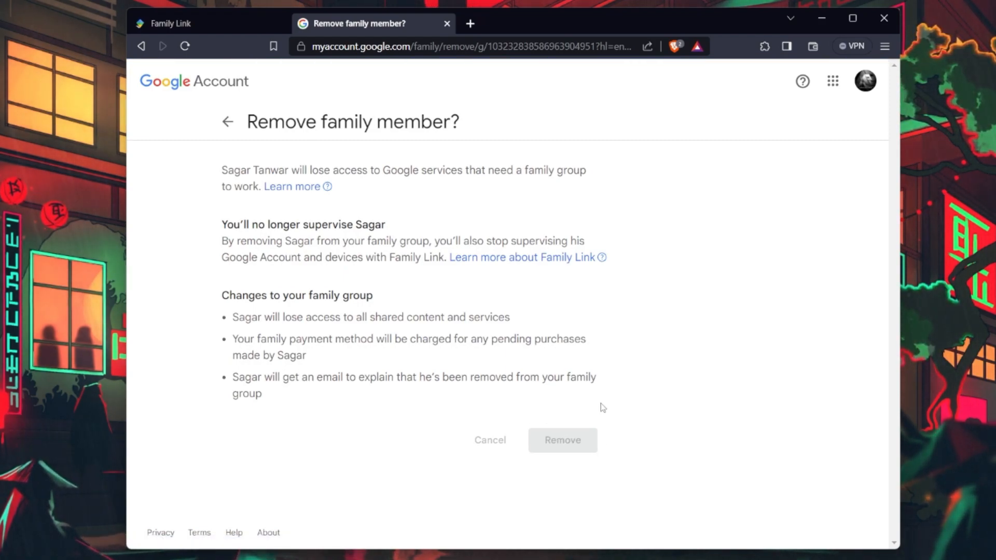
pyautogui.click(562, 440)
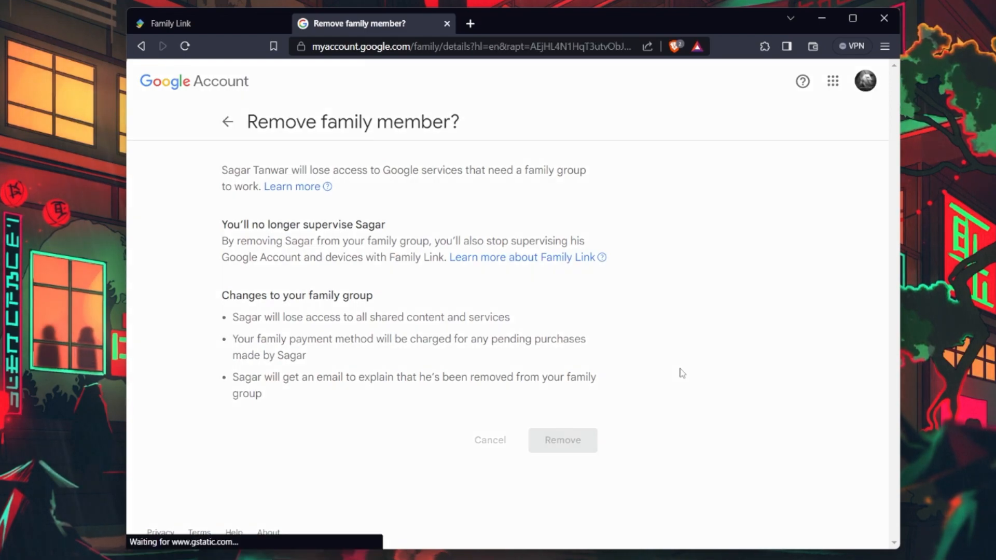
pyautogui.click(562, 440)
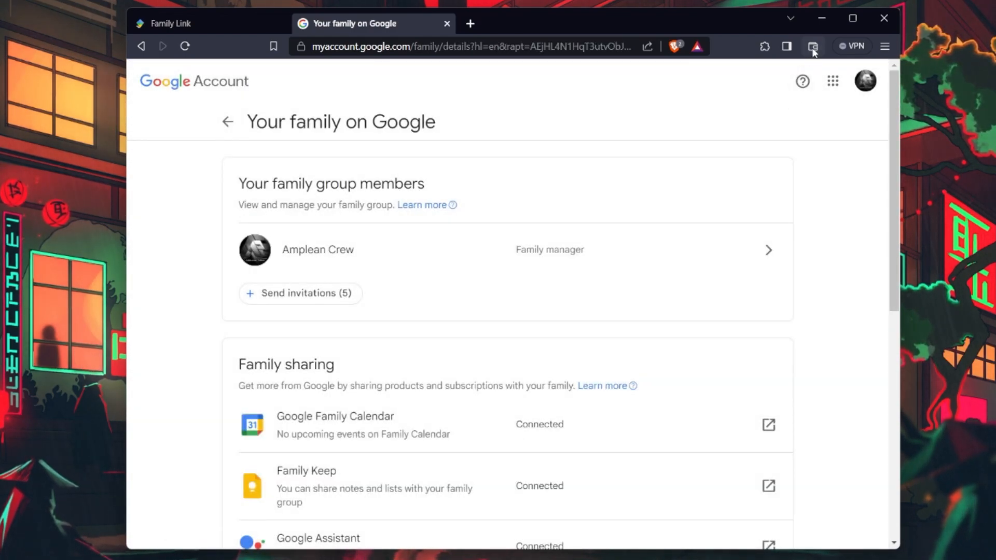